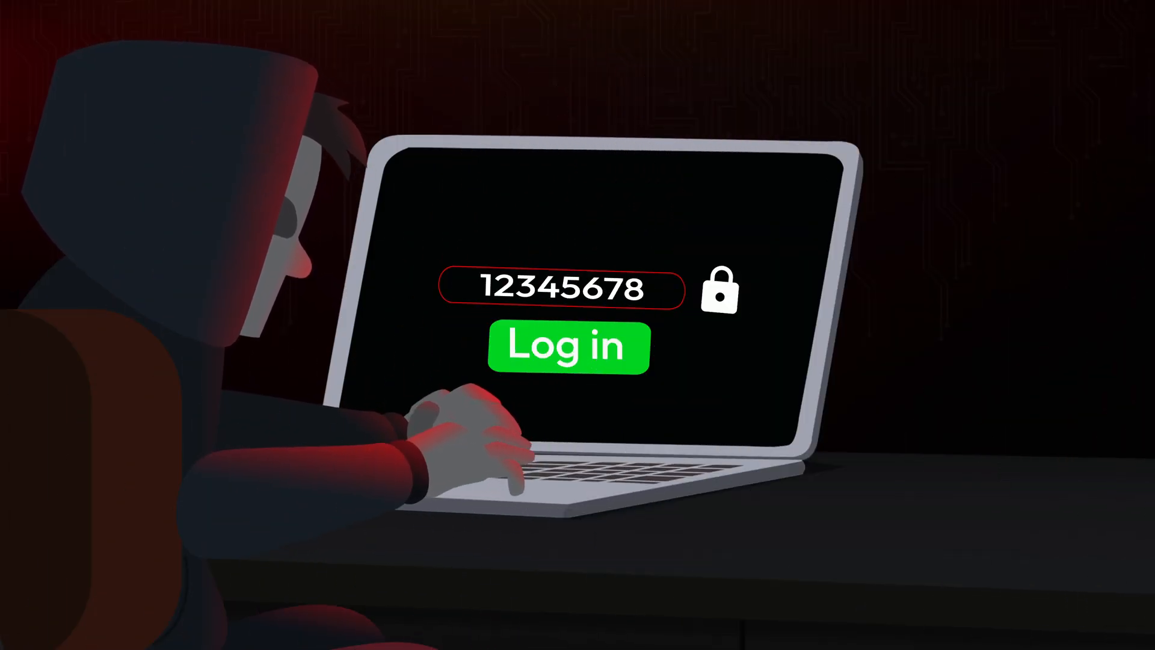
left_click(567, 347)
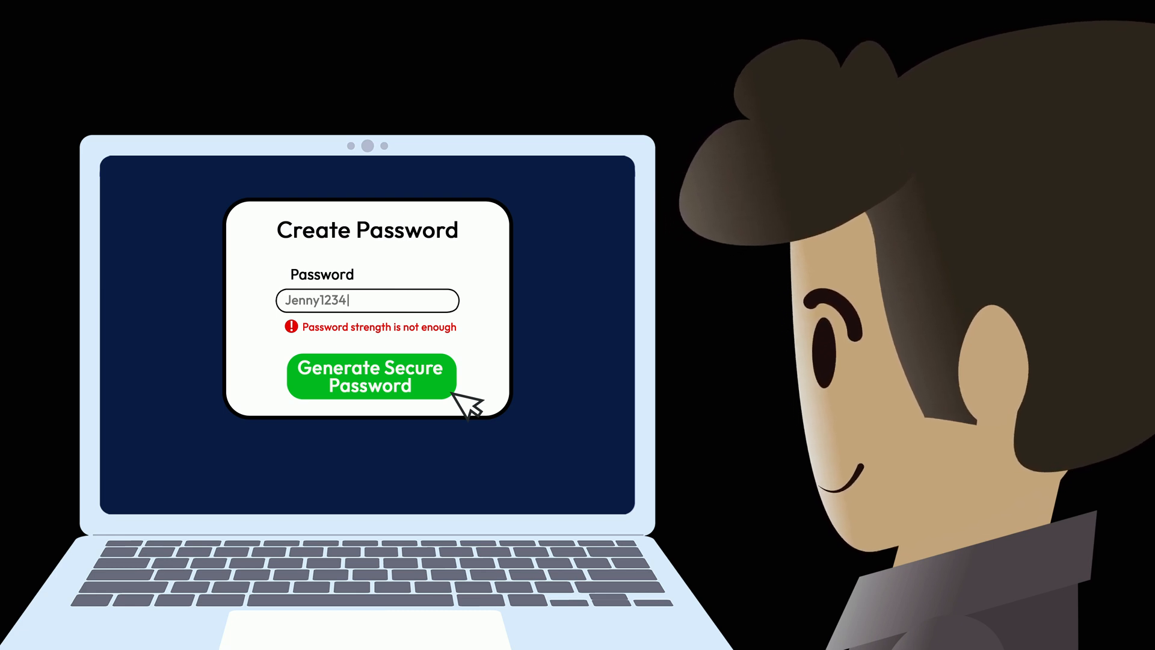
left_click(370, 375)
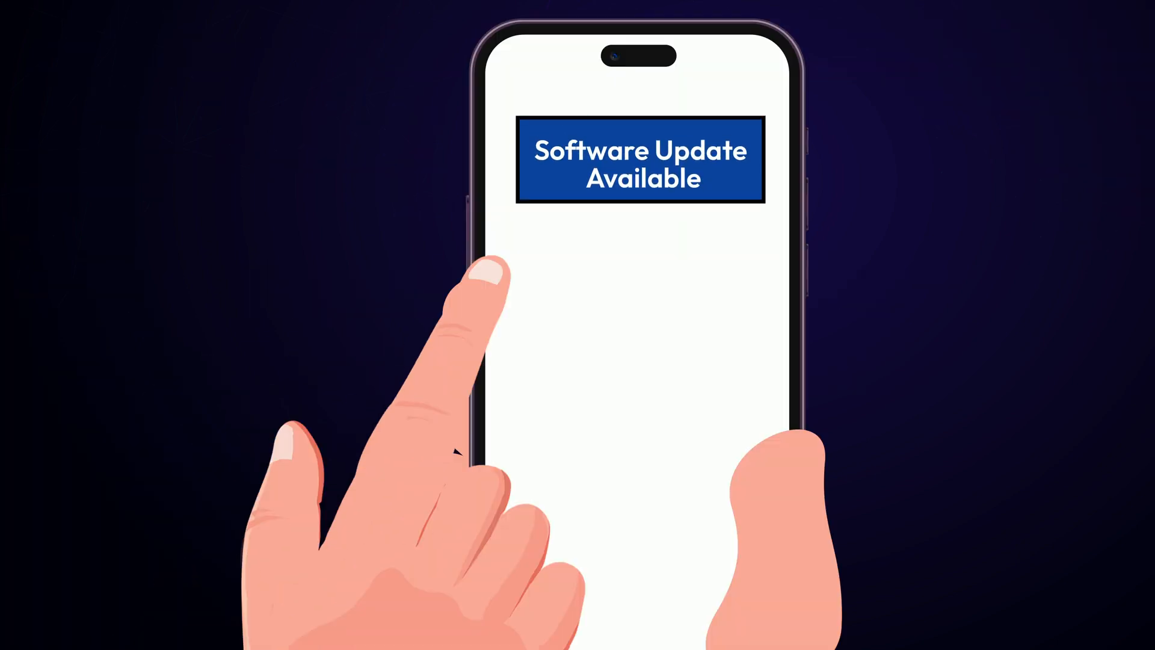
left_click(637, 346)
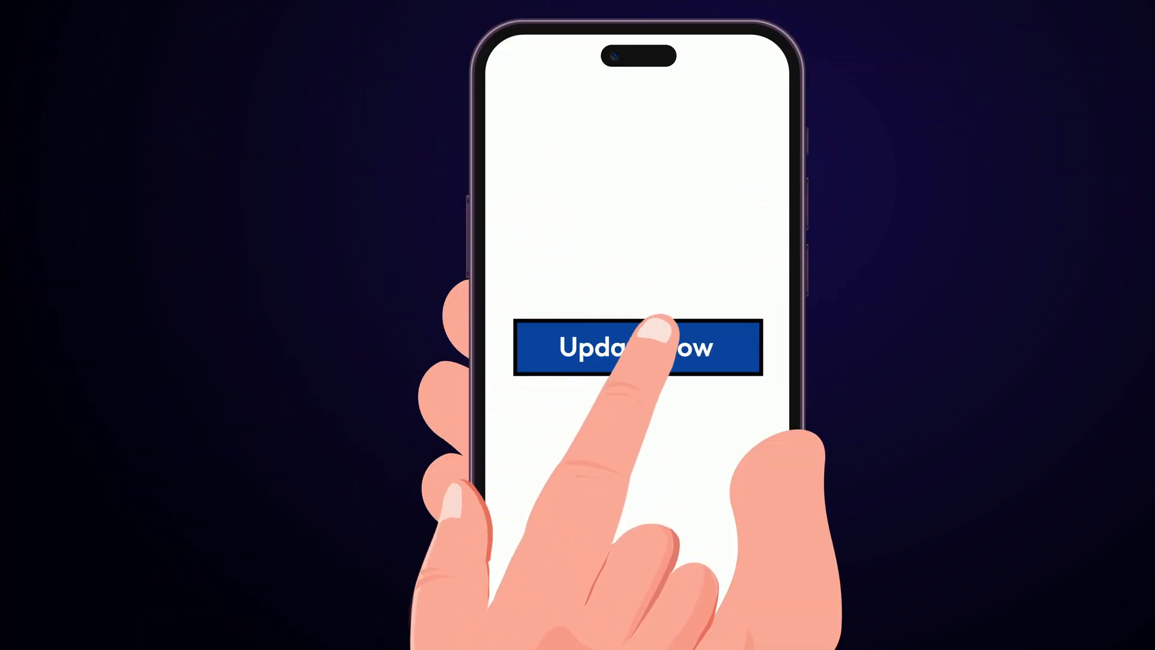
left_click(637, 347)
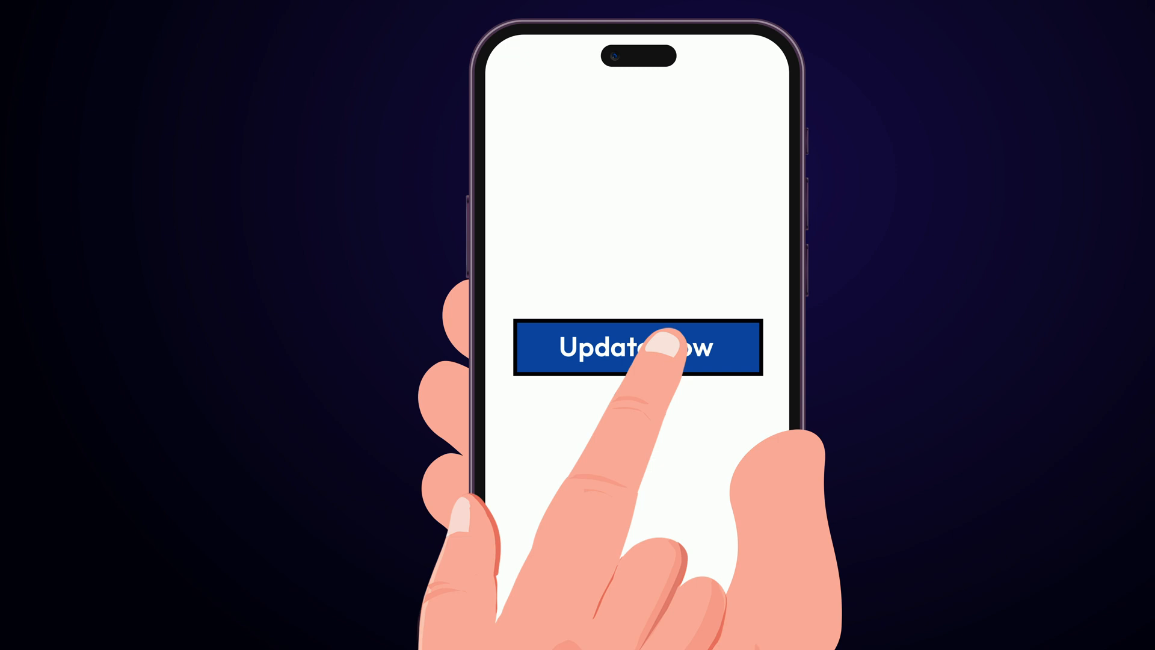
left_click(637, 346)
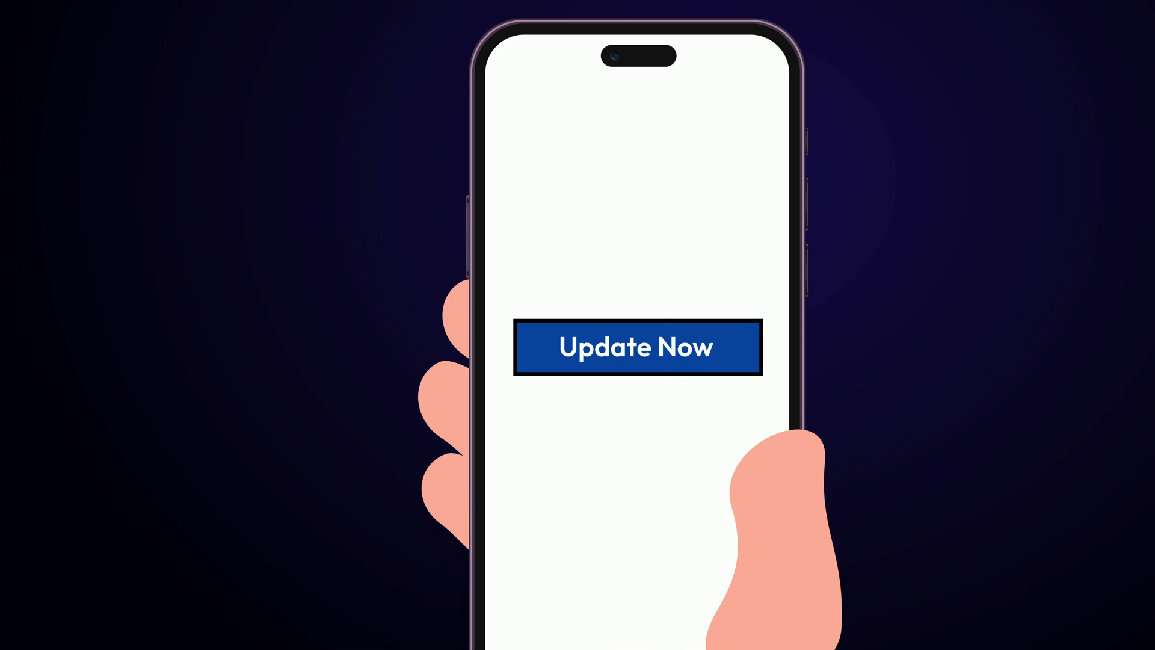
left_click(637, 346)
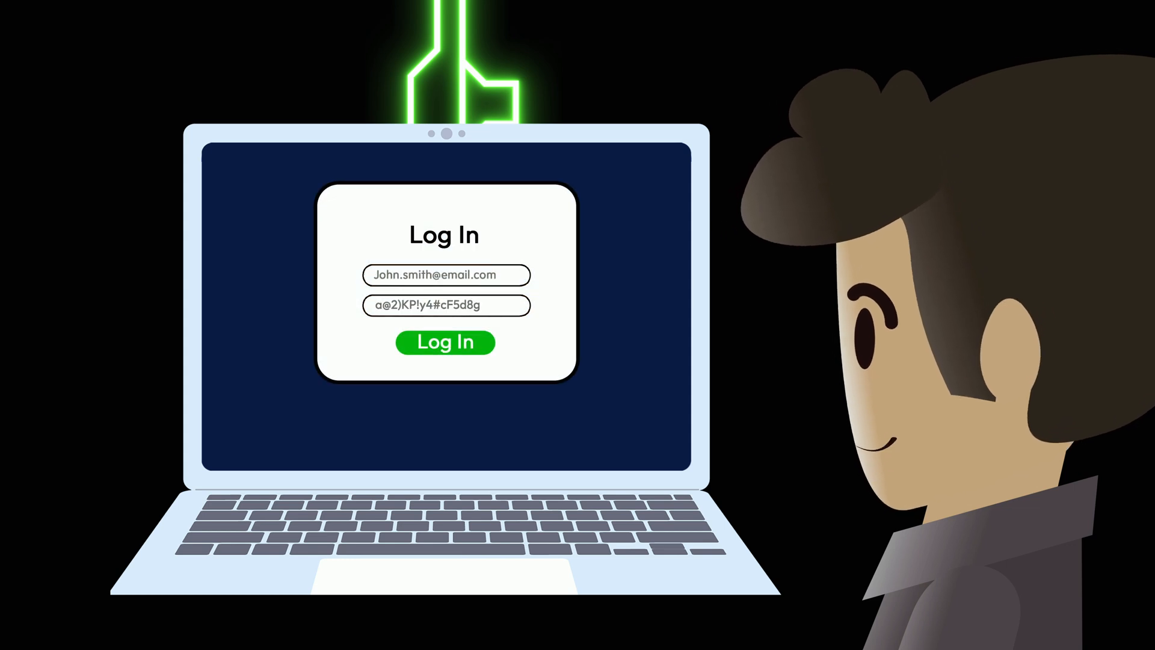
left_click(444, 342)
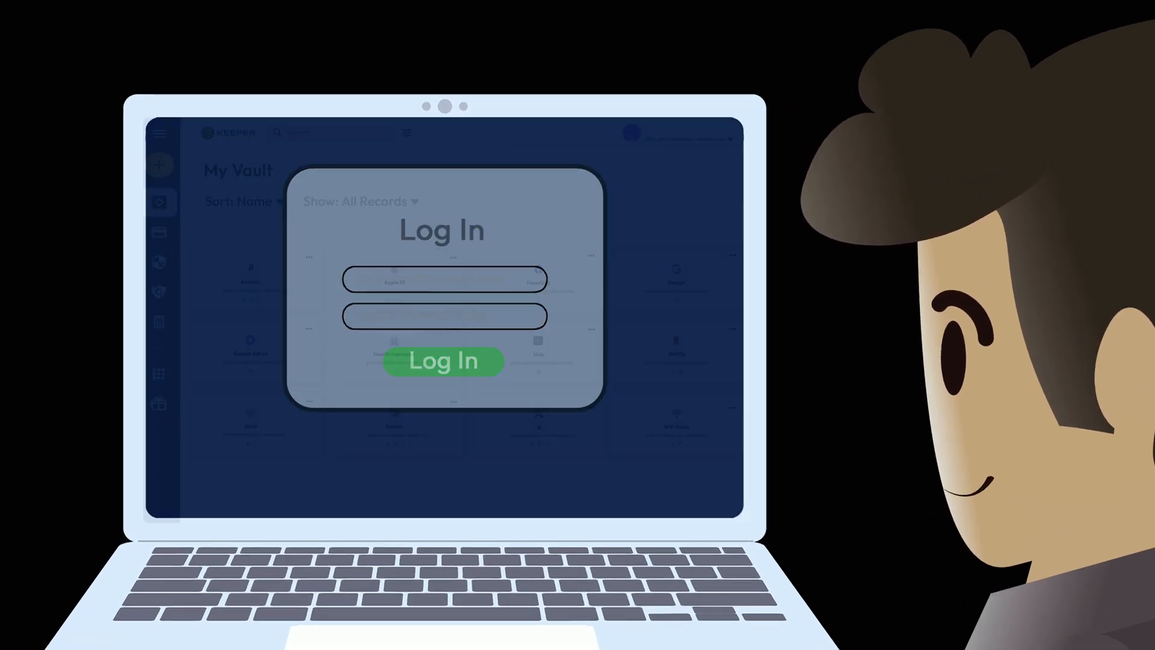
left_click(443, 361)
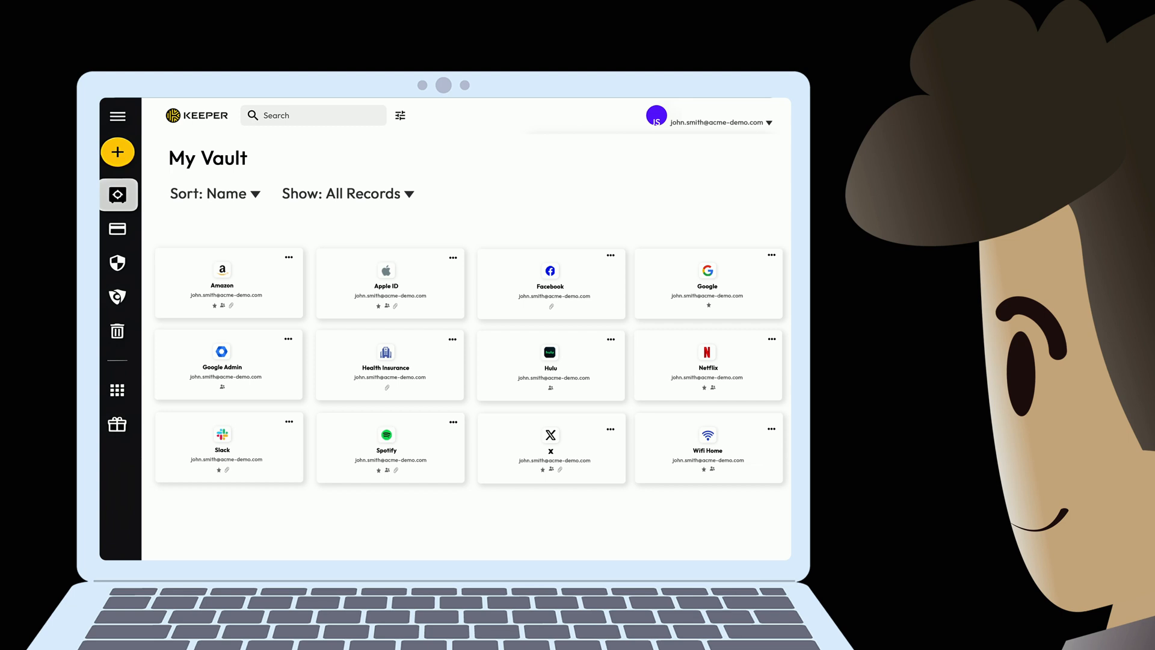